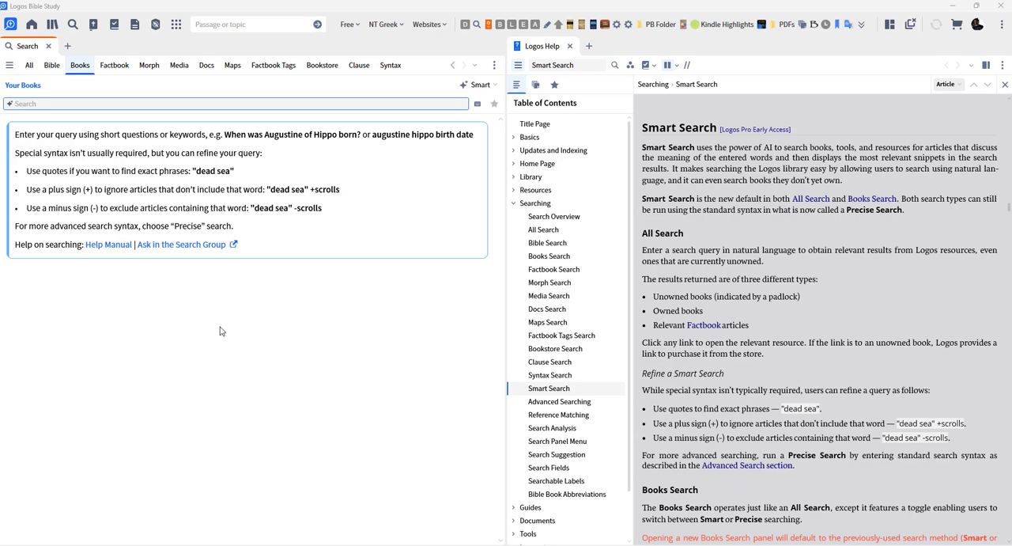
mouse_move(809, 154)
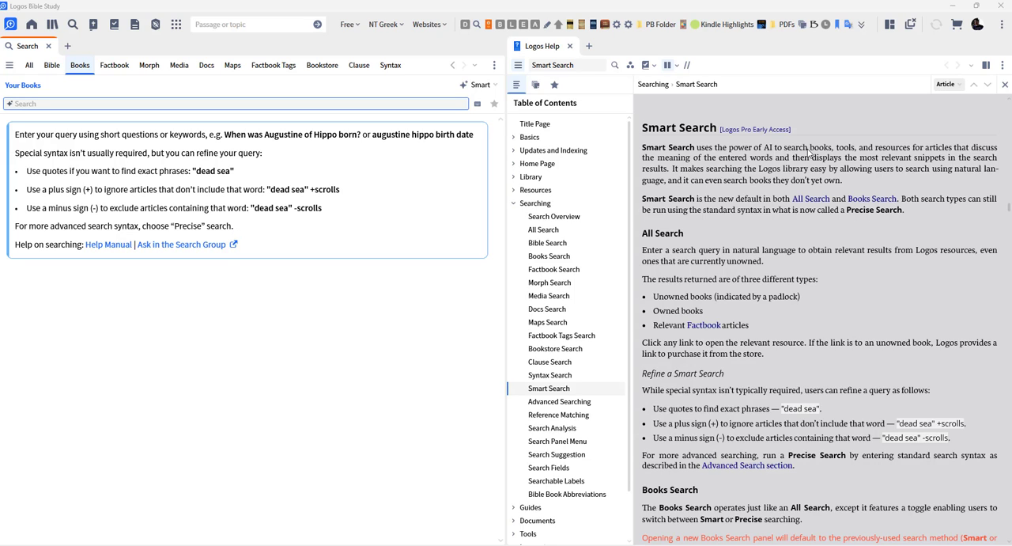
mouse_move(810, 153)
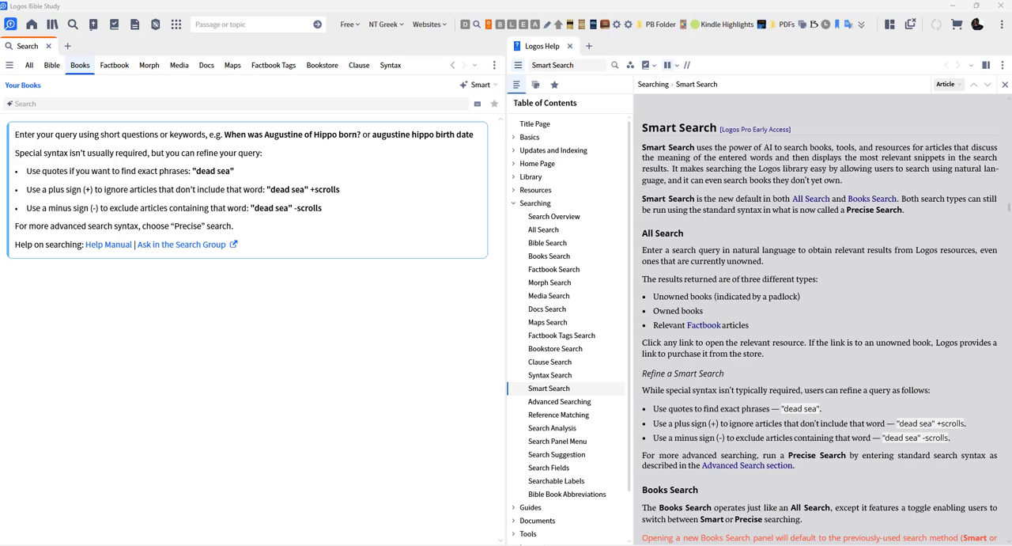
mouse_move(165, 107)
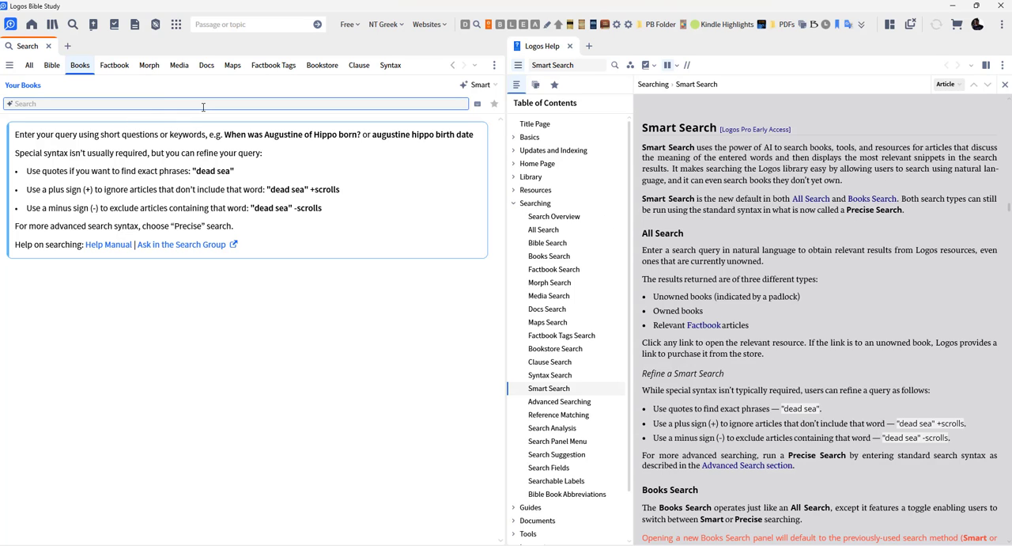
Run a Smart search for 'who was aquinas?' and browse the Thomas Aquinas book results
text(who was aquinas)
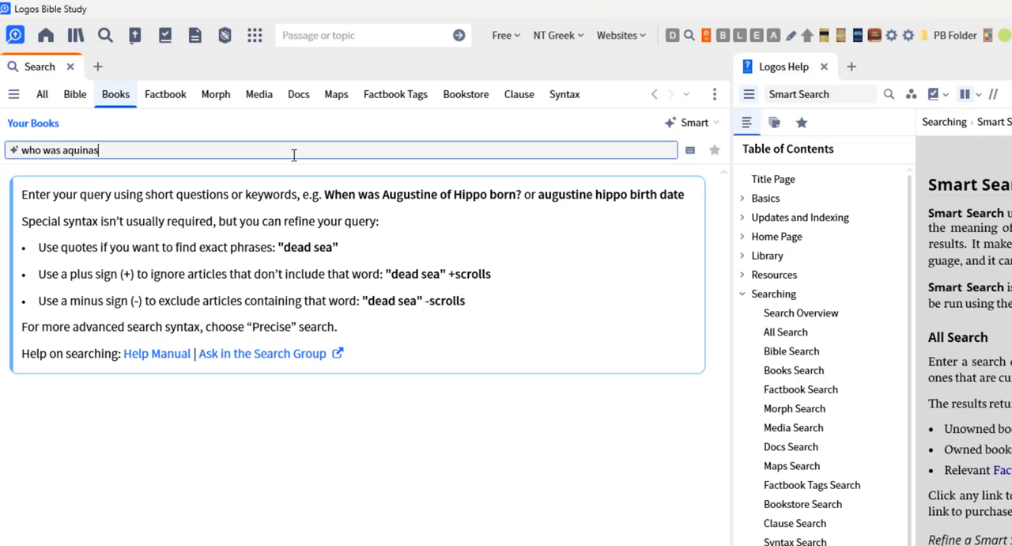
text(?)
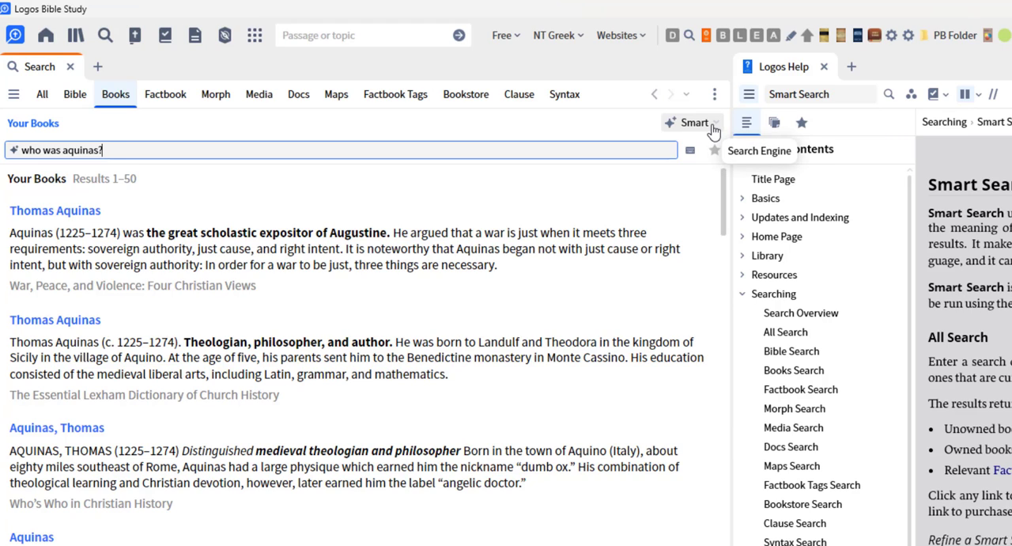
click(694, 122)
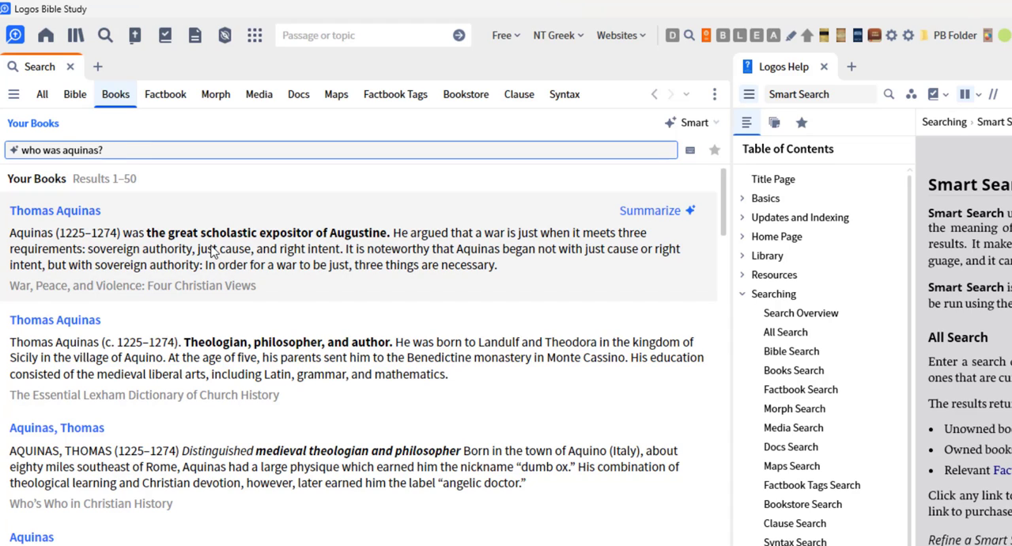
click(103, 149)
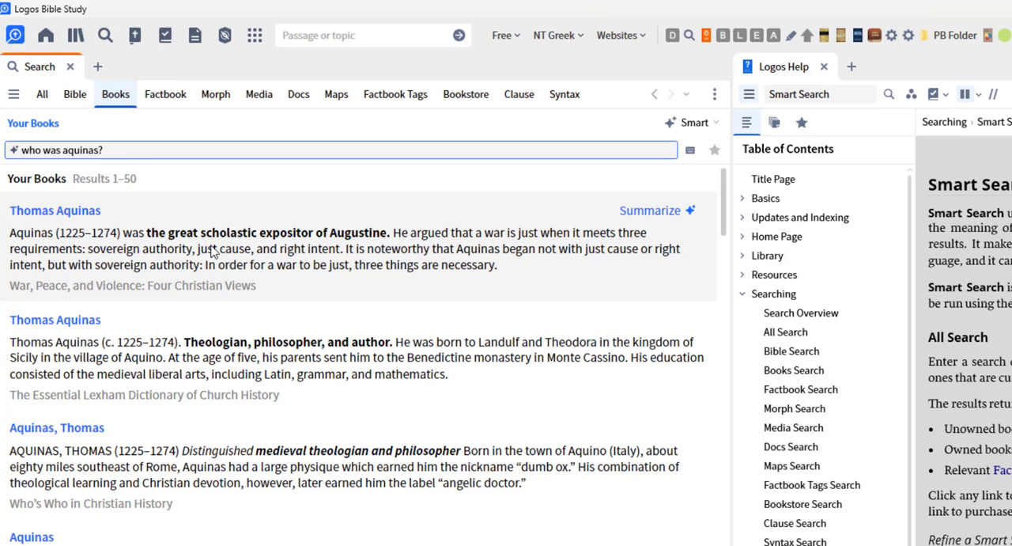
click(103, 150)
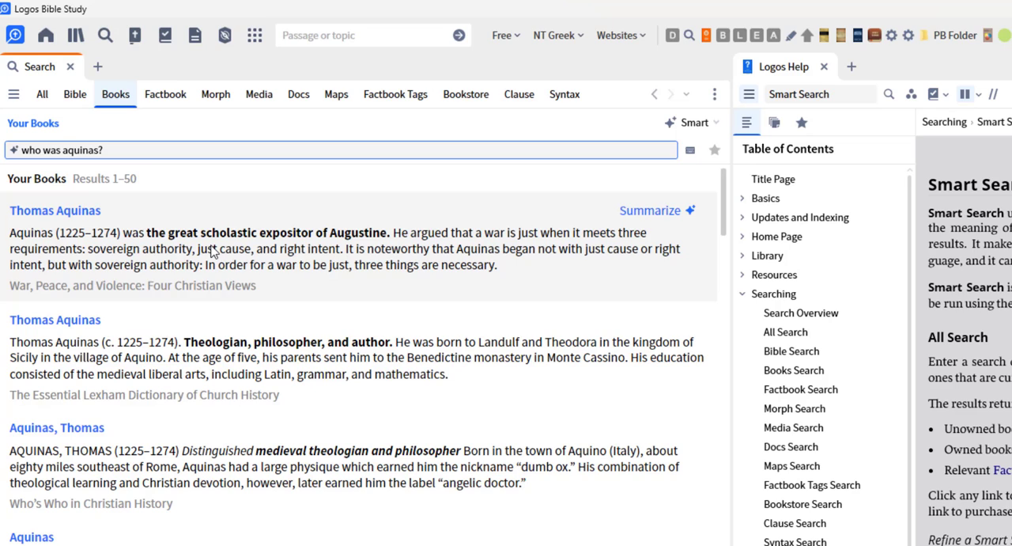
click(83, 150)
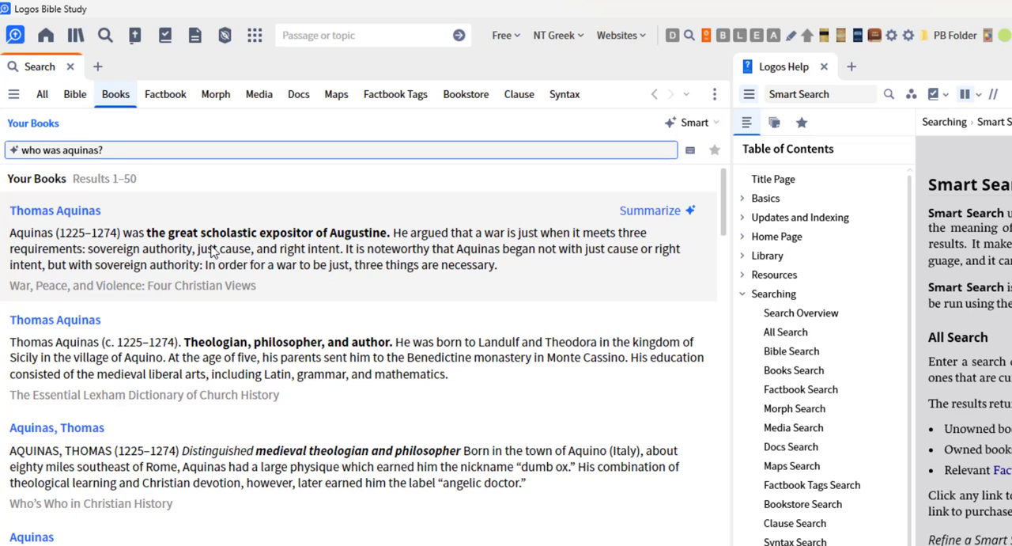
mouse_move(333, 334)
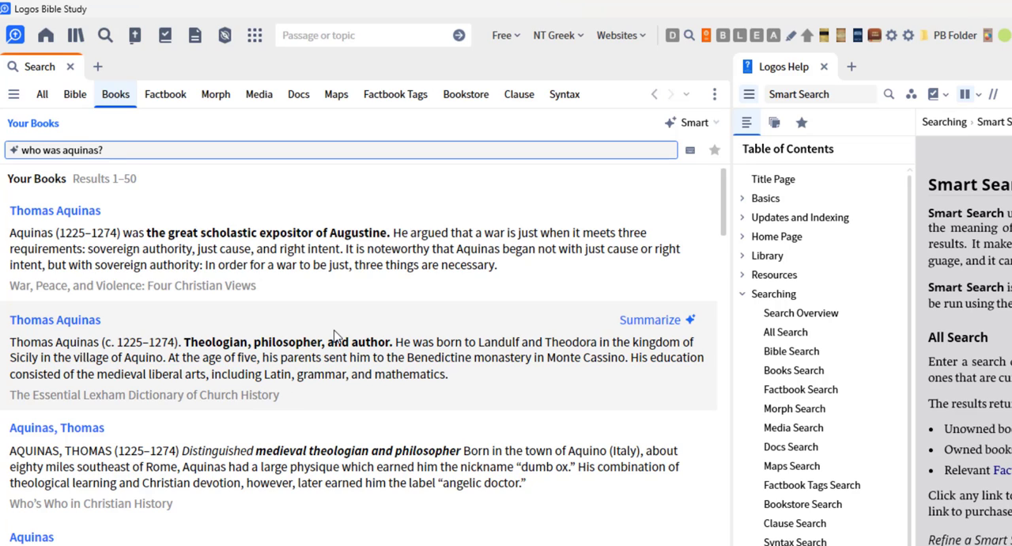
mouse_move(447, 302)
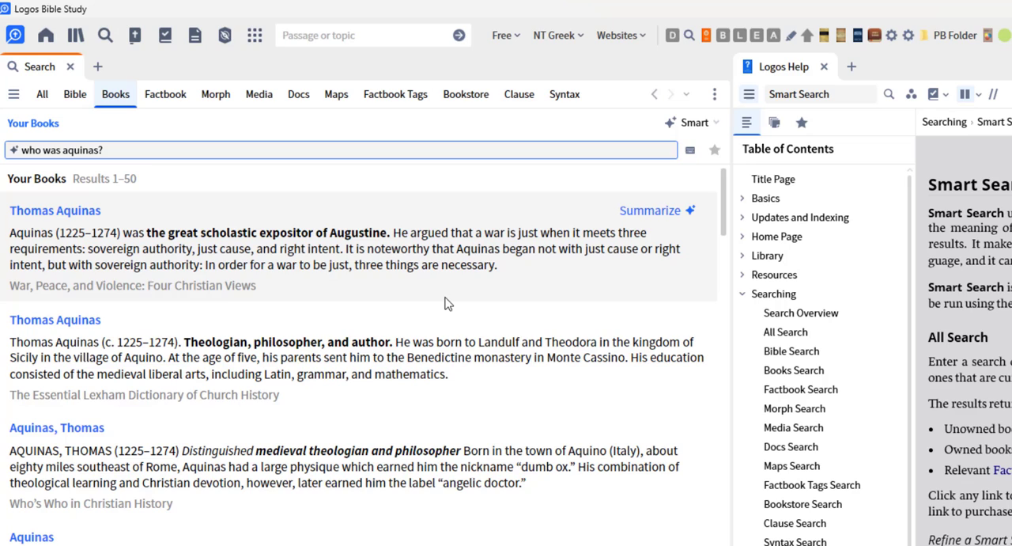
mouse_move(433, 278)
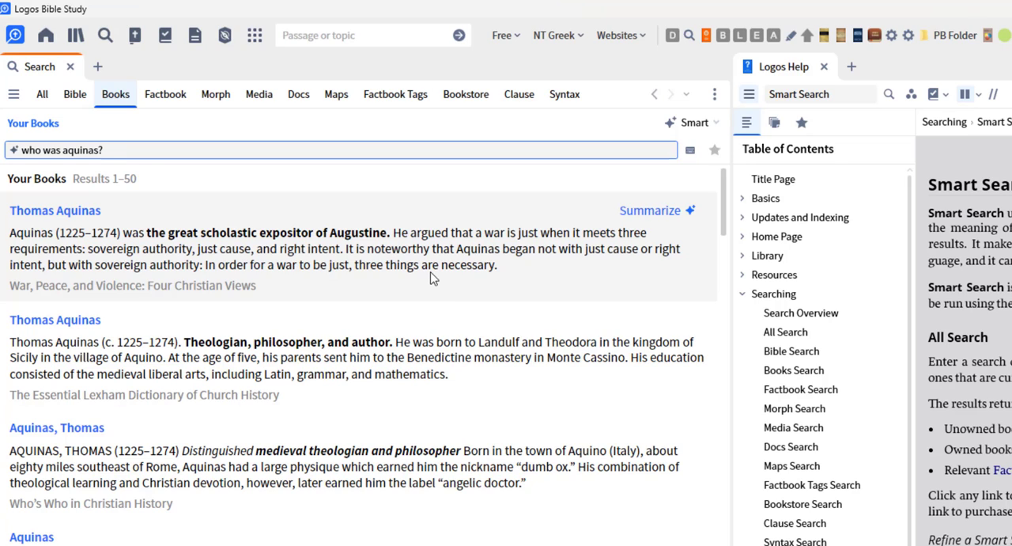
mouse_move(107, 331)
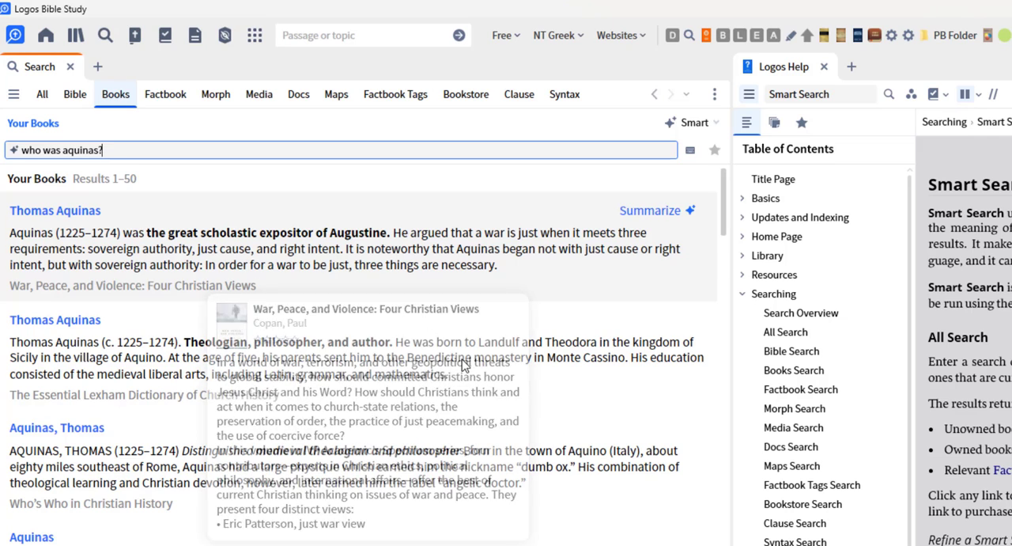
mouse_move(686, 421)
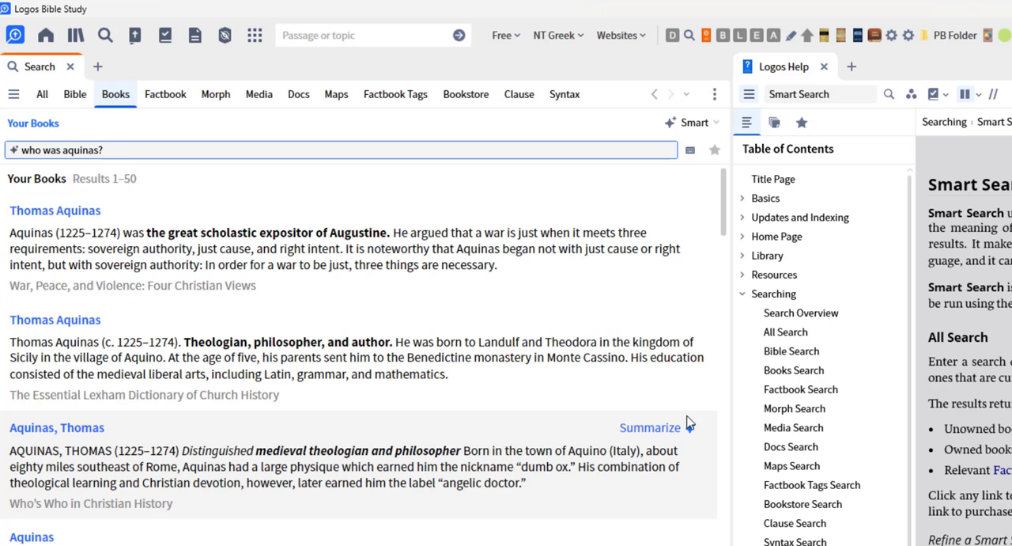
mouse_move(565, 293)
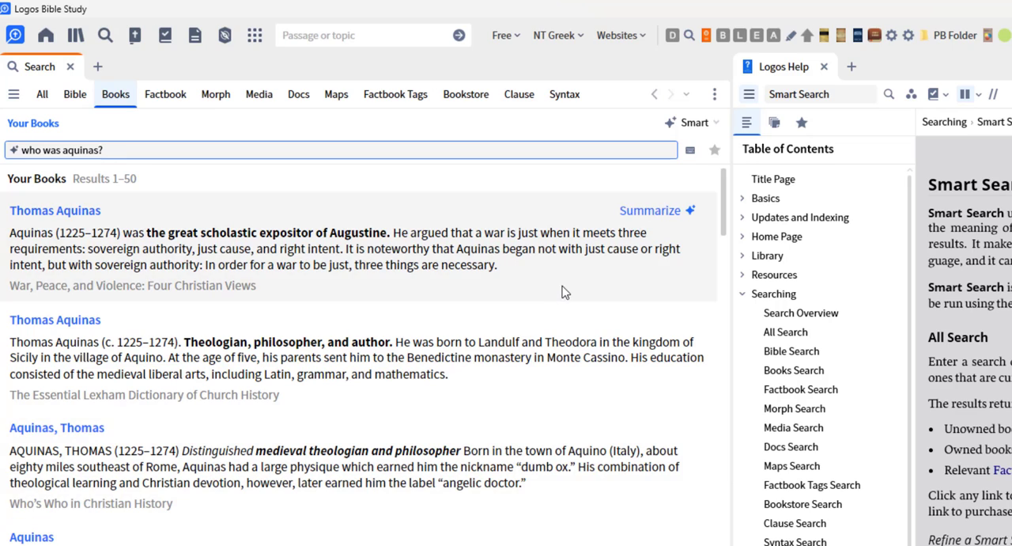
mouse_move(648, 210)
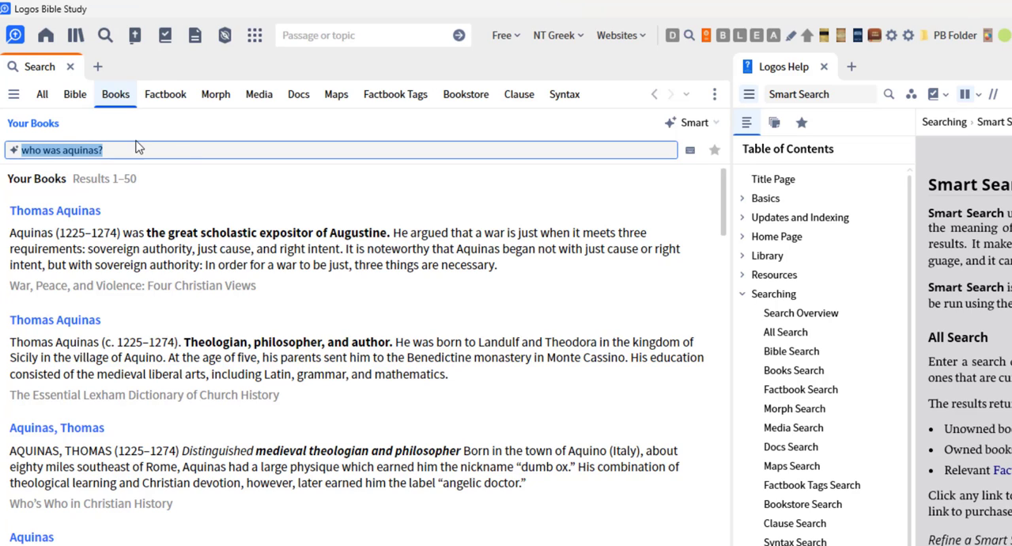
mouse_move(136, 148)
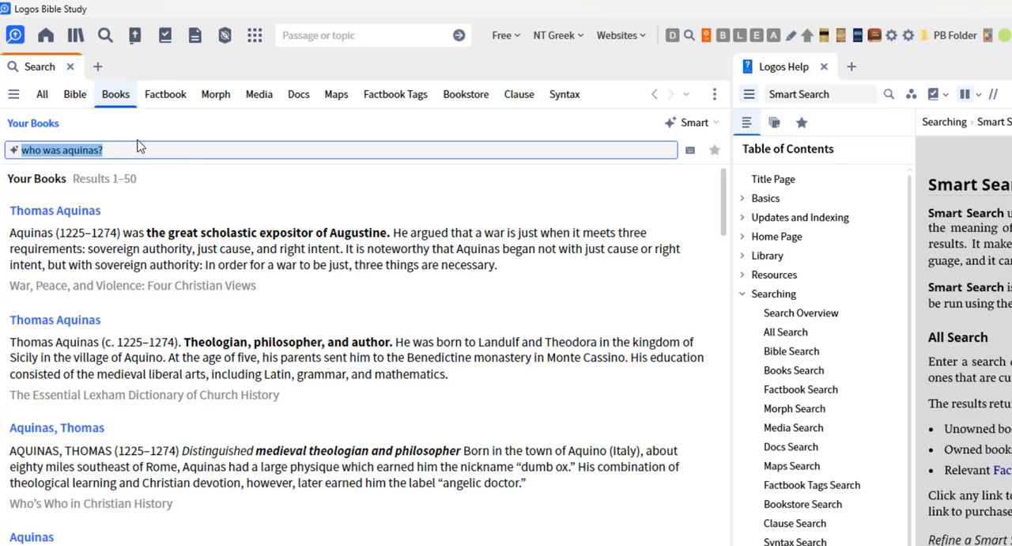
Search 'tell me about mount sinai' and scroll to the Holman Bible Dictionary result
text(tell me about)
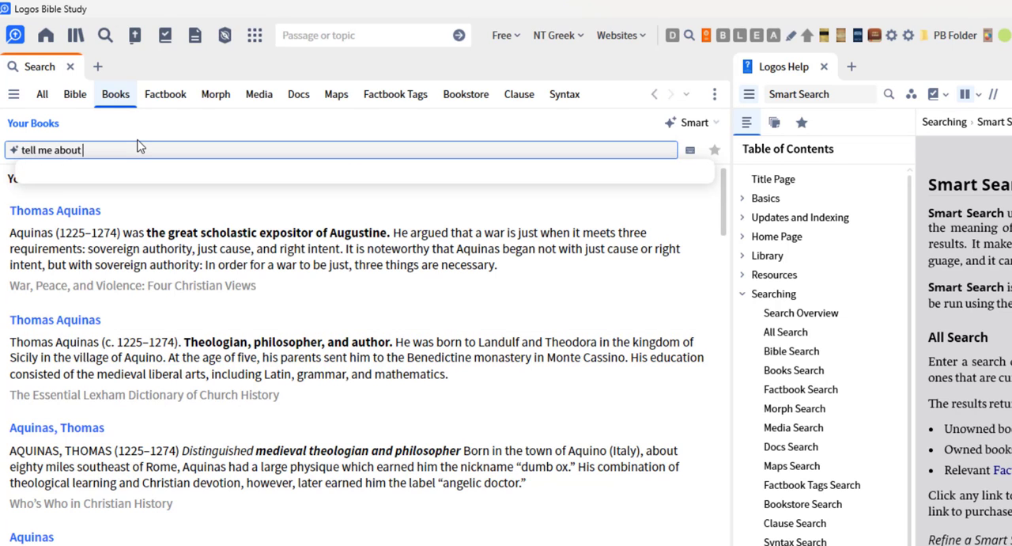
text(mount sinai)
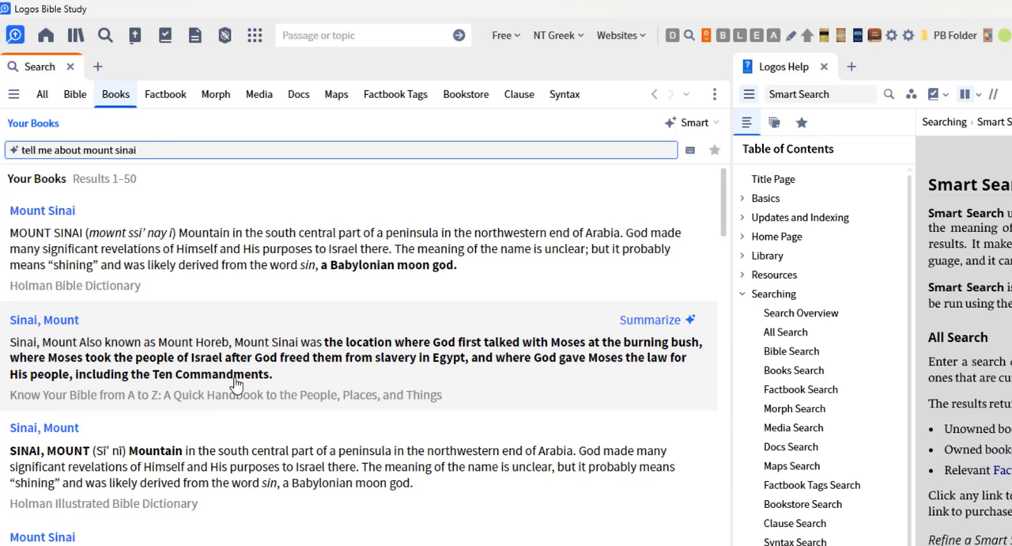
scroll(down, 3)
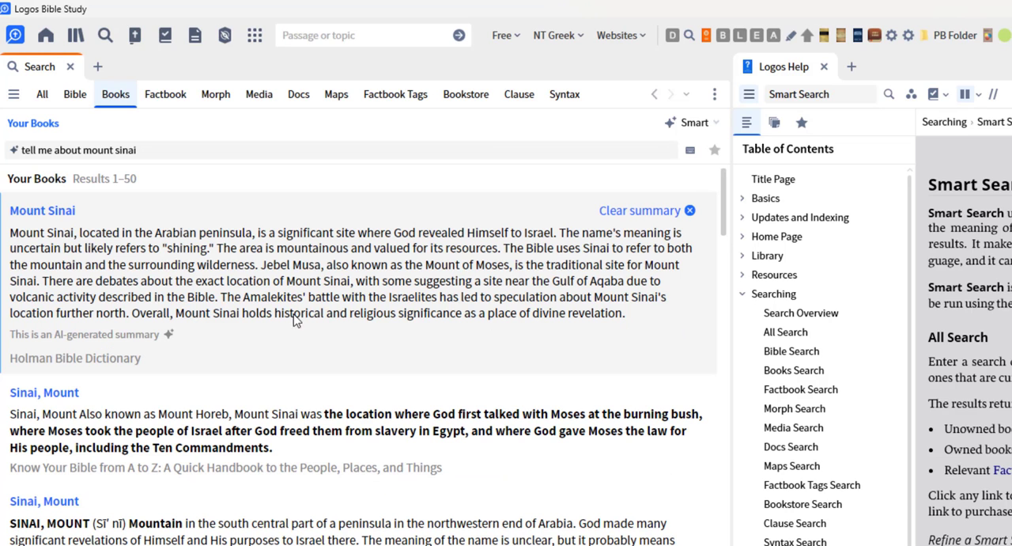
mouse_move(192, 260)
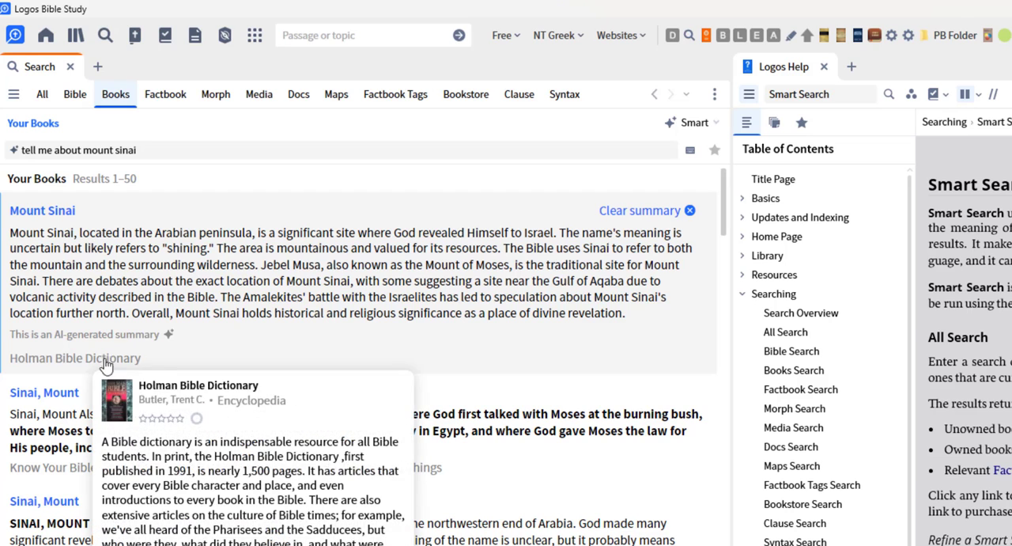
Open the Holman Bible Dictionary's Mount Sinai article from the search results
click(74, 357)
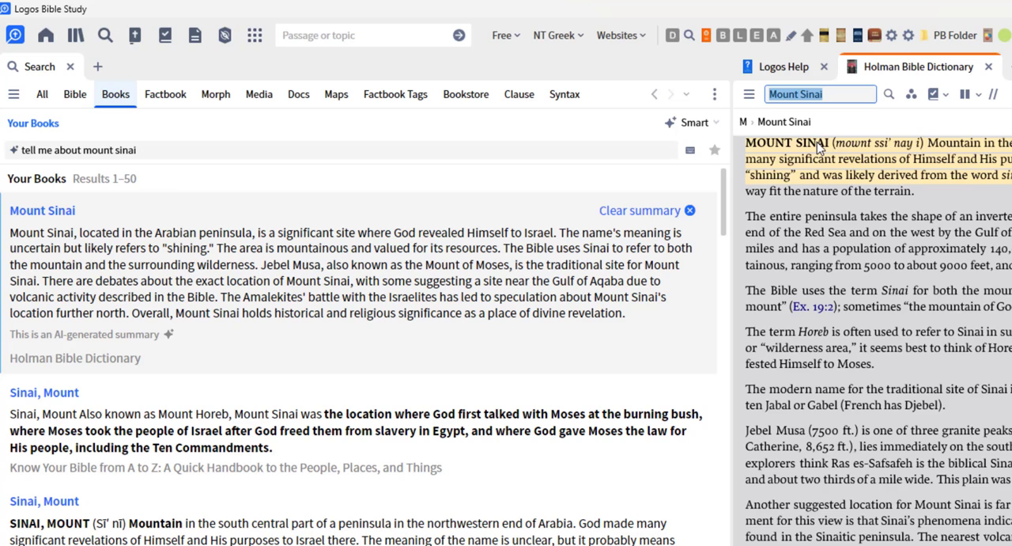
mouse_move(913, 161)
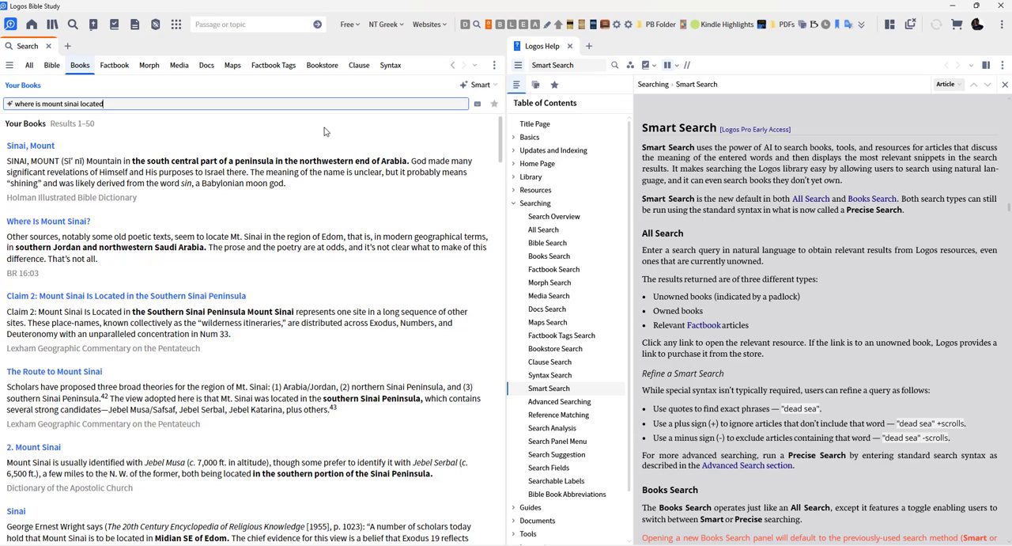
mouse_move(79, 132)
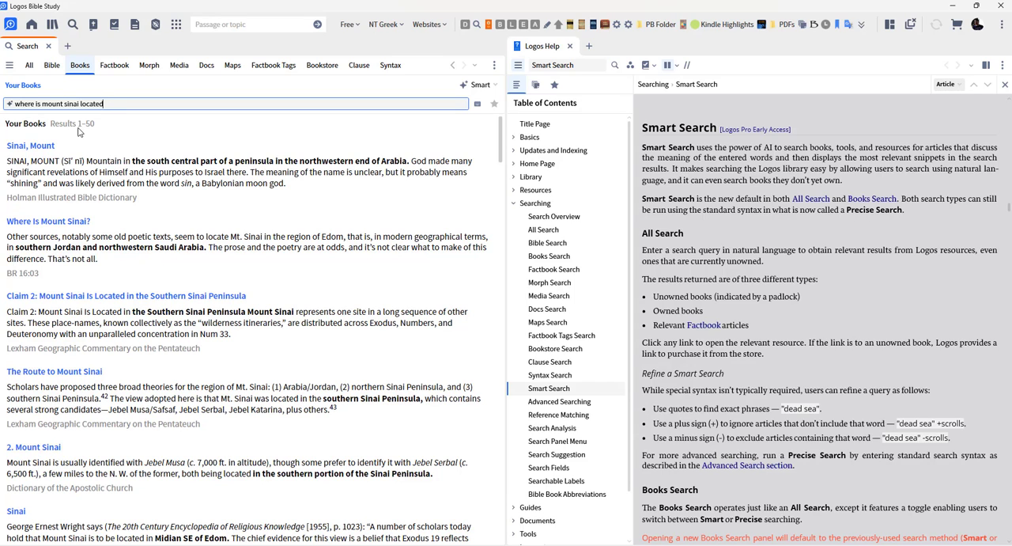
mouse_move(124, 131)
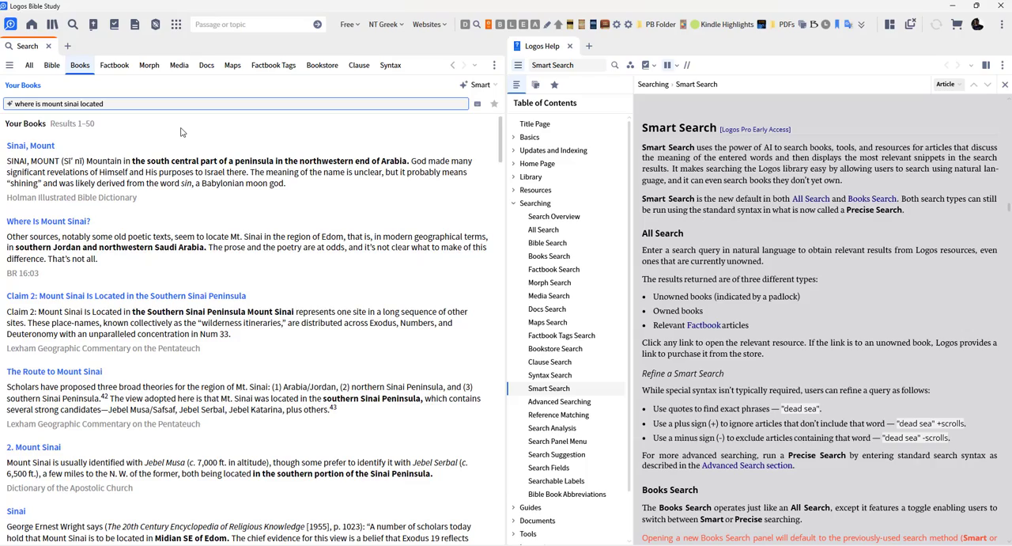
text(, and how old)
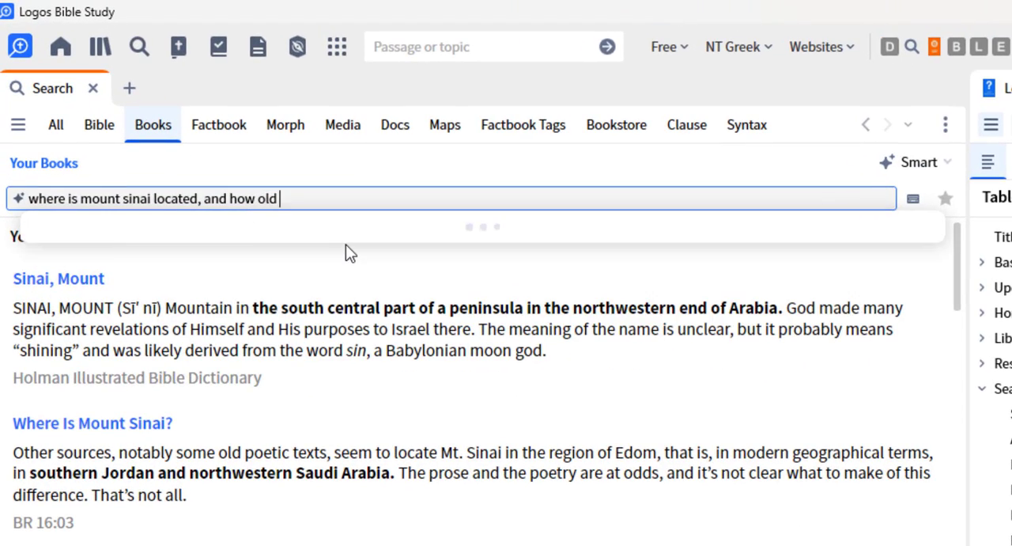
Ask where Mount Sinai is and Moses's age on reaching it, scan results, then clear the query
text(was moses when he reached mount)
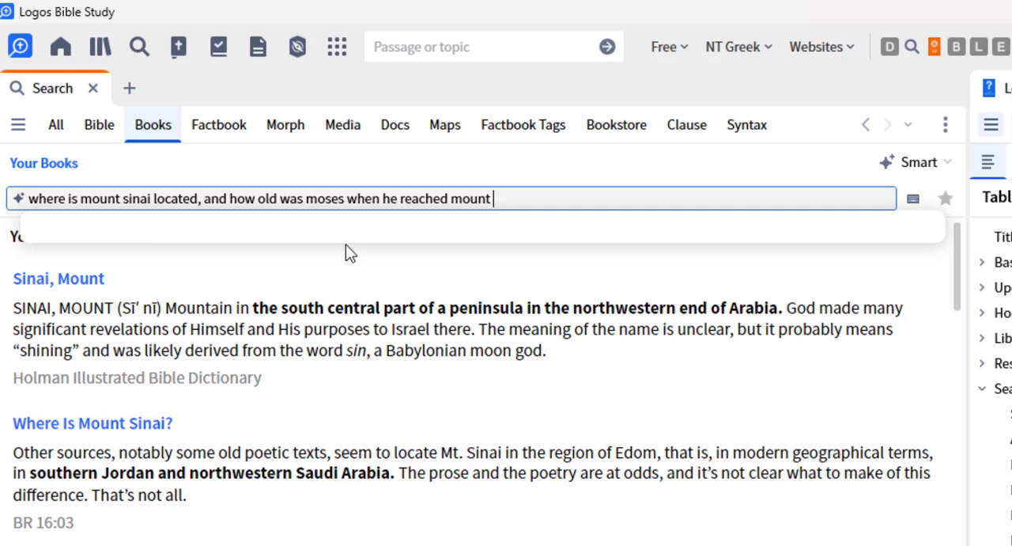
text(sinai)
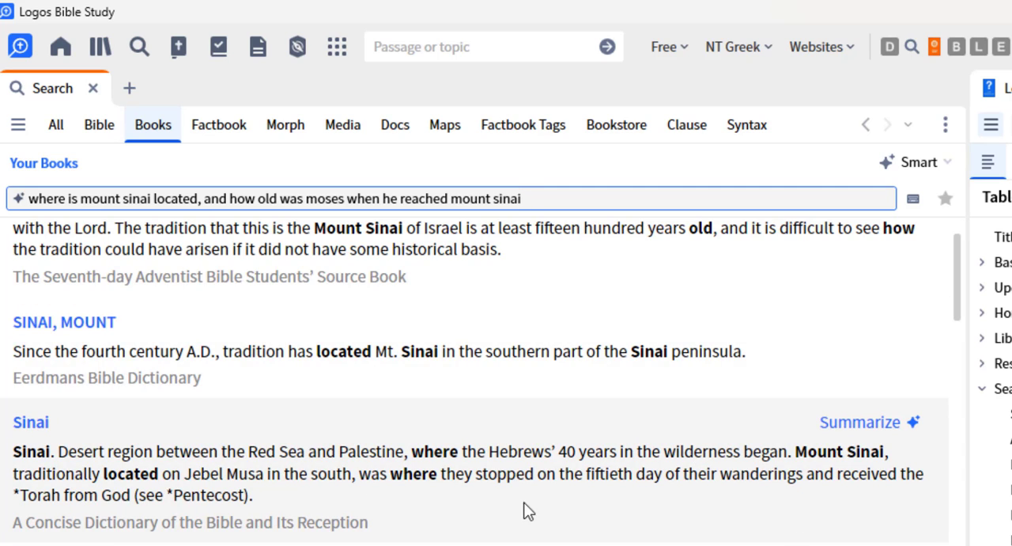
scroll(down, 3)
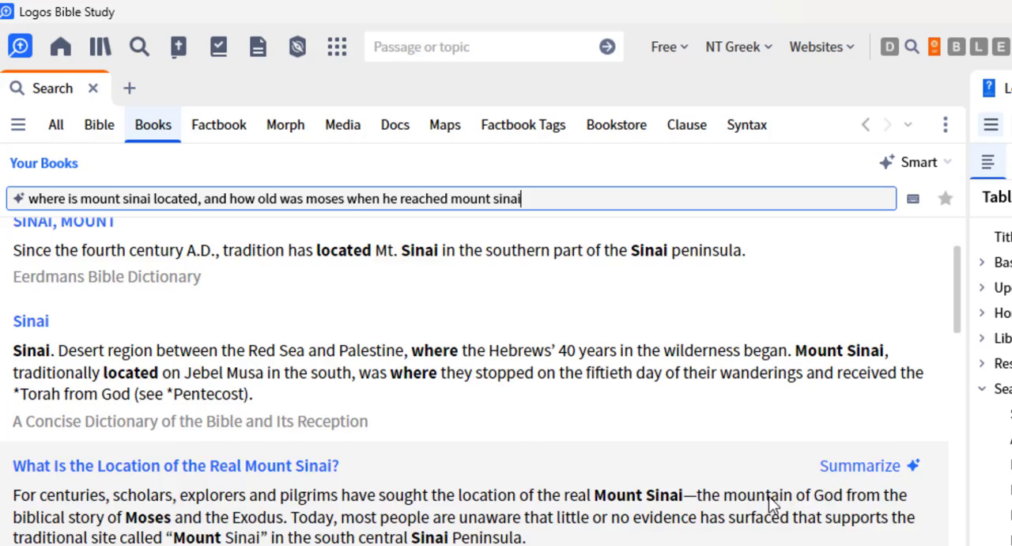
scroll(down, 3)
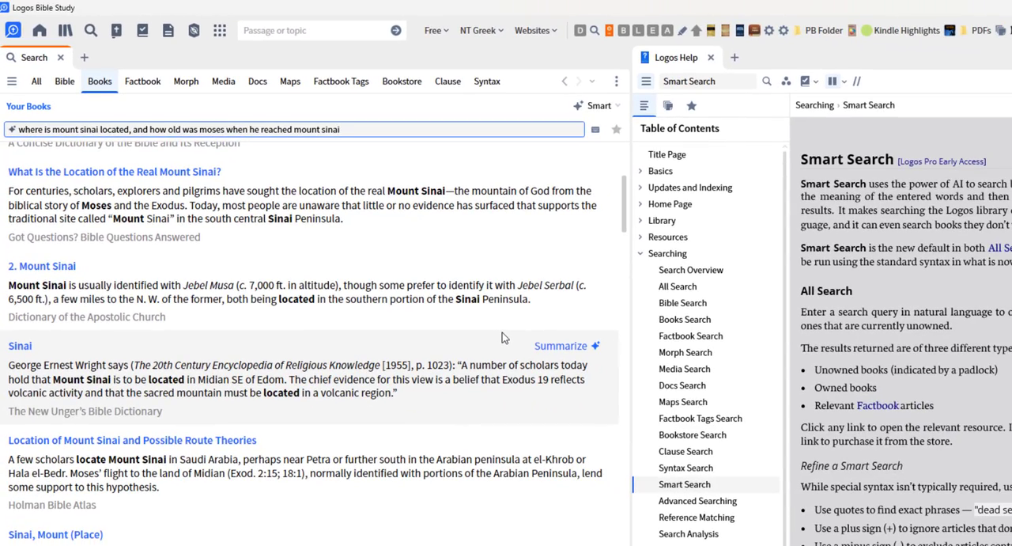
scroll(down, 3)
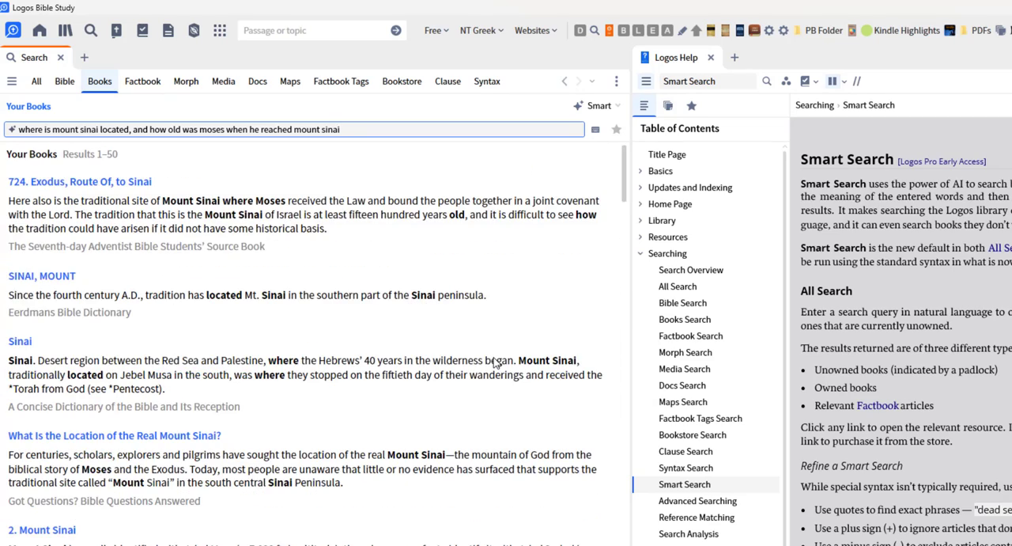
click(293, 129)
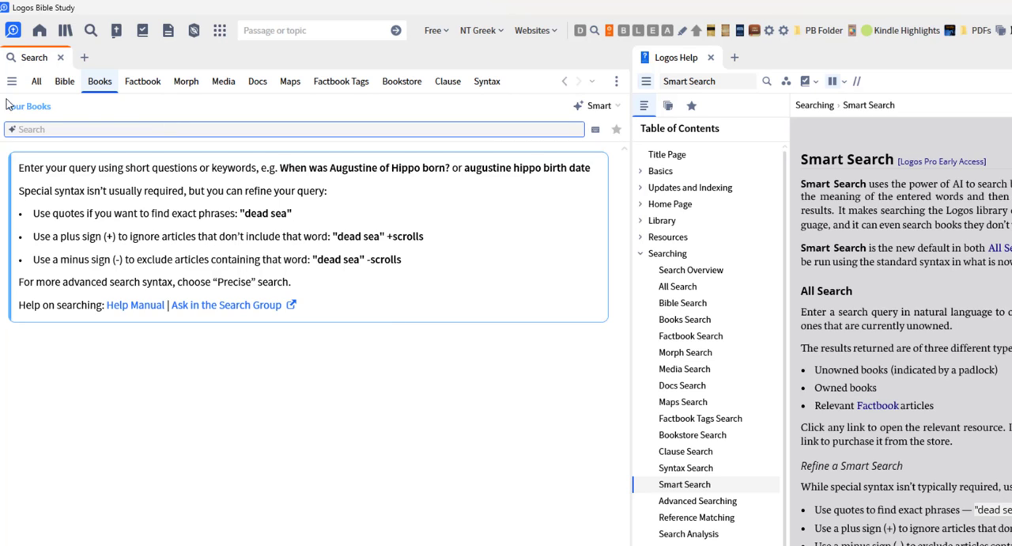
mouse_move(119, 117)
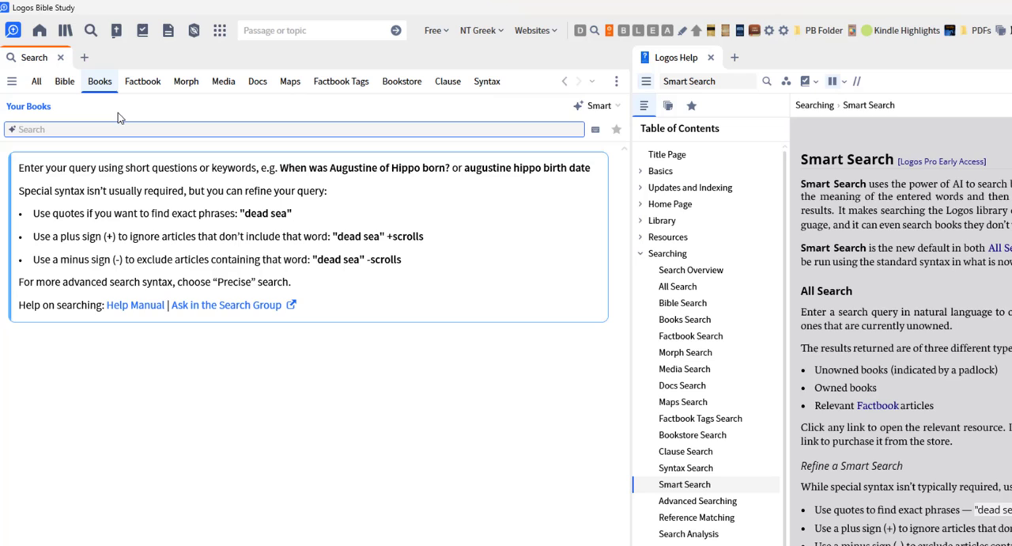
click(272, 129)
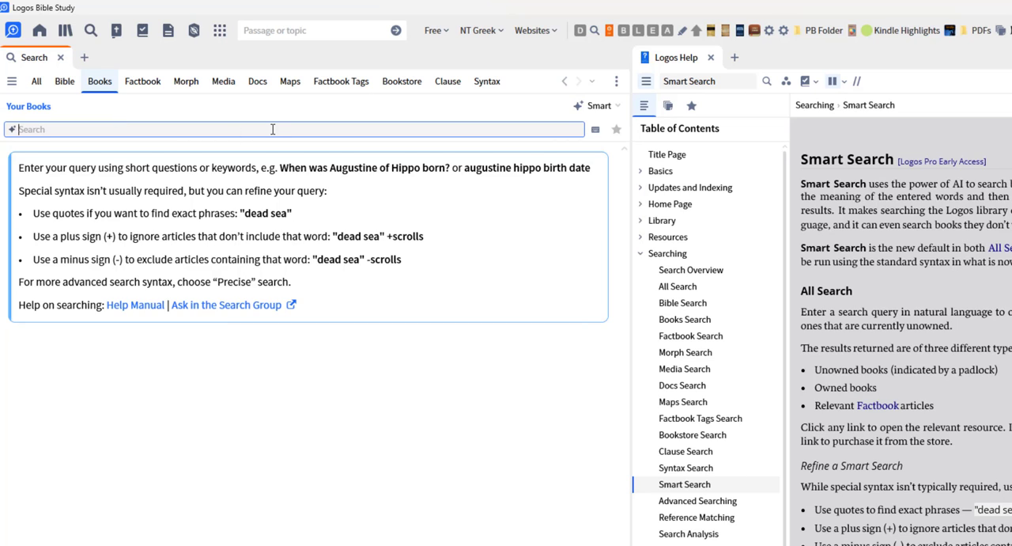
mouse_move(360, 467)
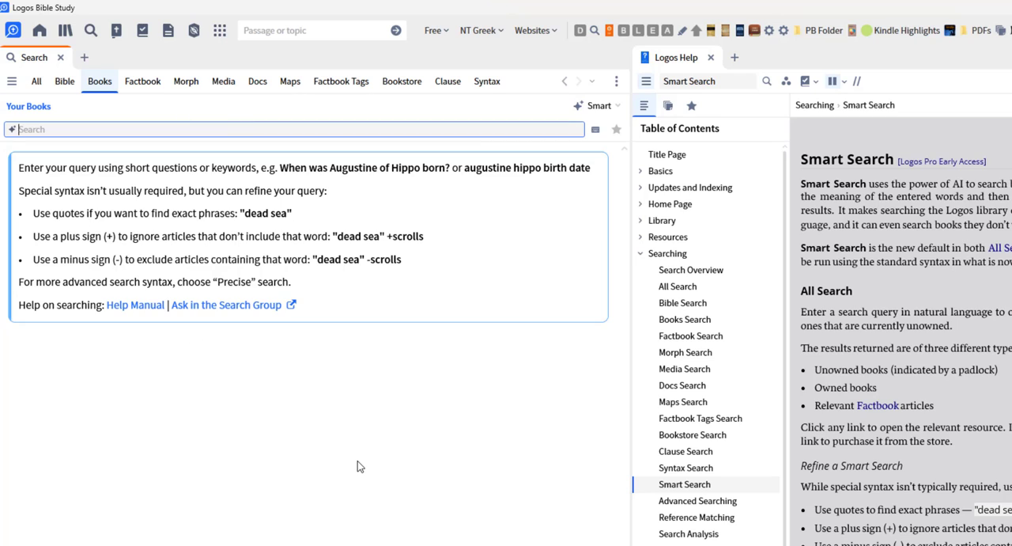